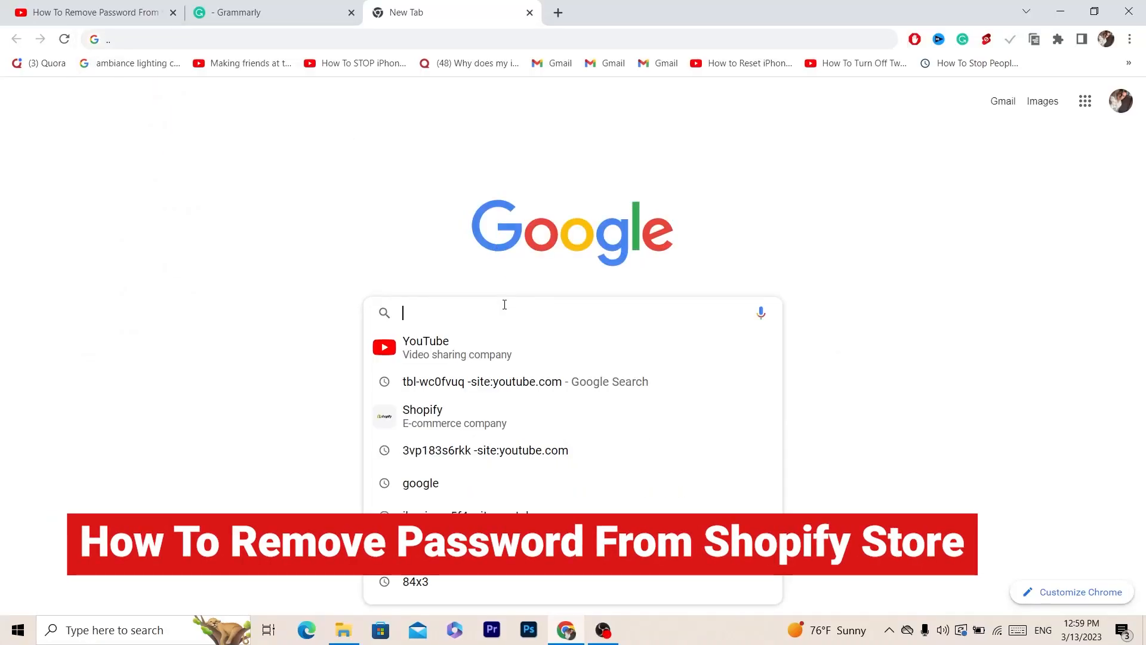
- Search Google for 'how To Remove Password From Shopify Store.'
text(how To Remove Password From Shopify Store.)
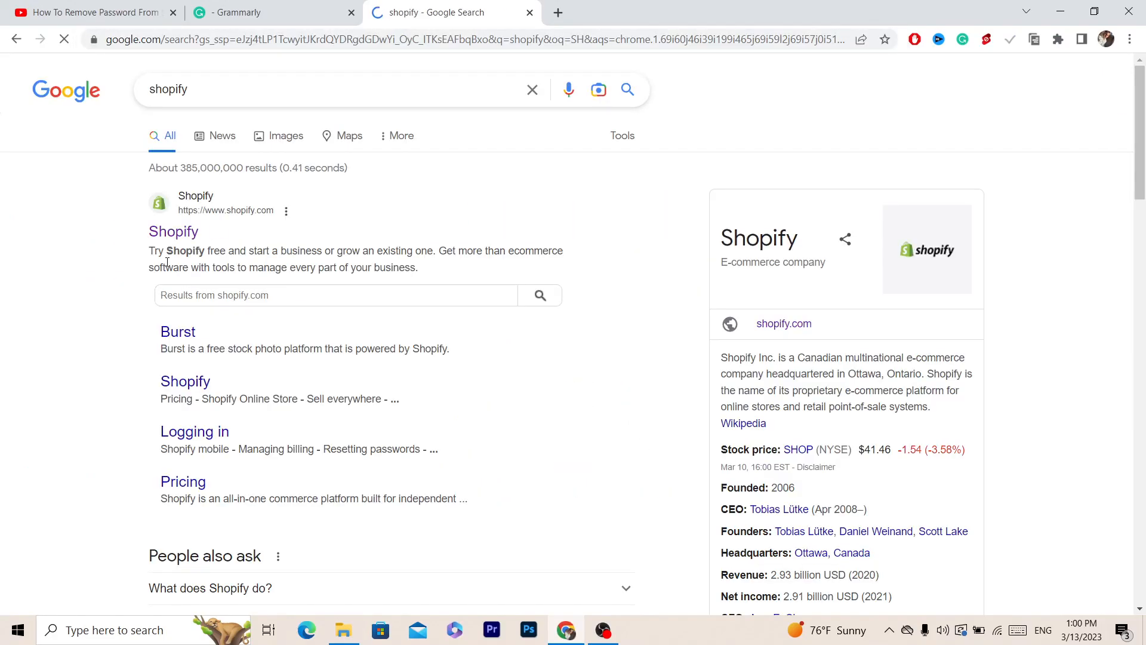
- Log in via shopify.com and open the 'MOHAMED DA YOUtube' store admin
click(173, 231)
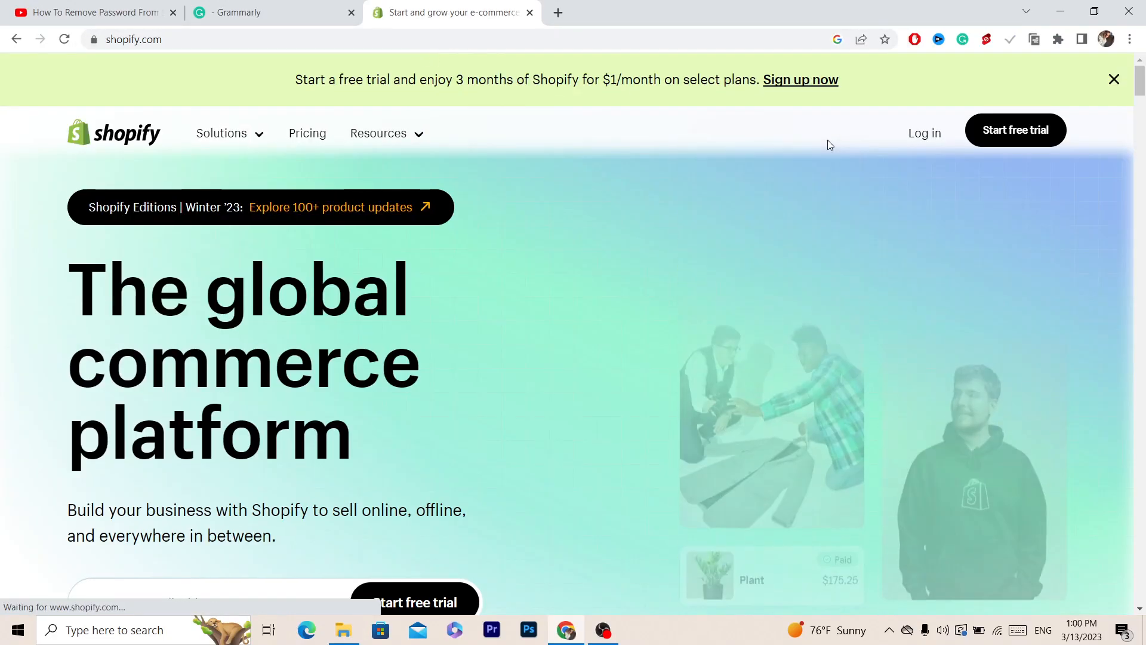
click(924, 133)
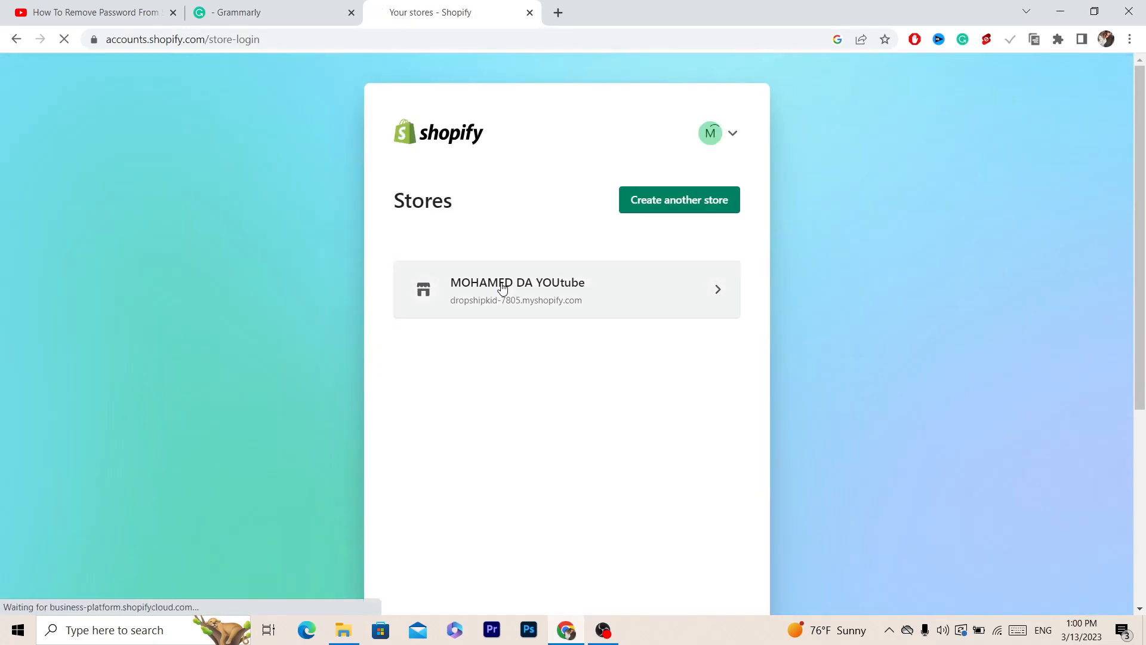
click(566, 289)
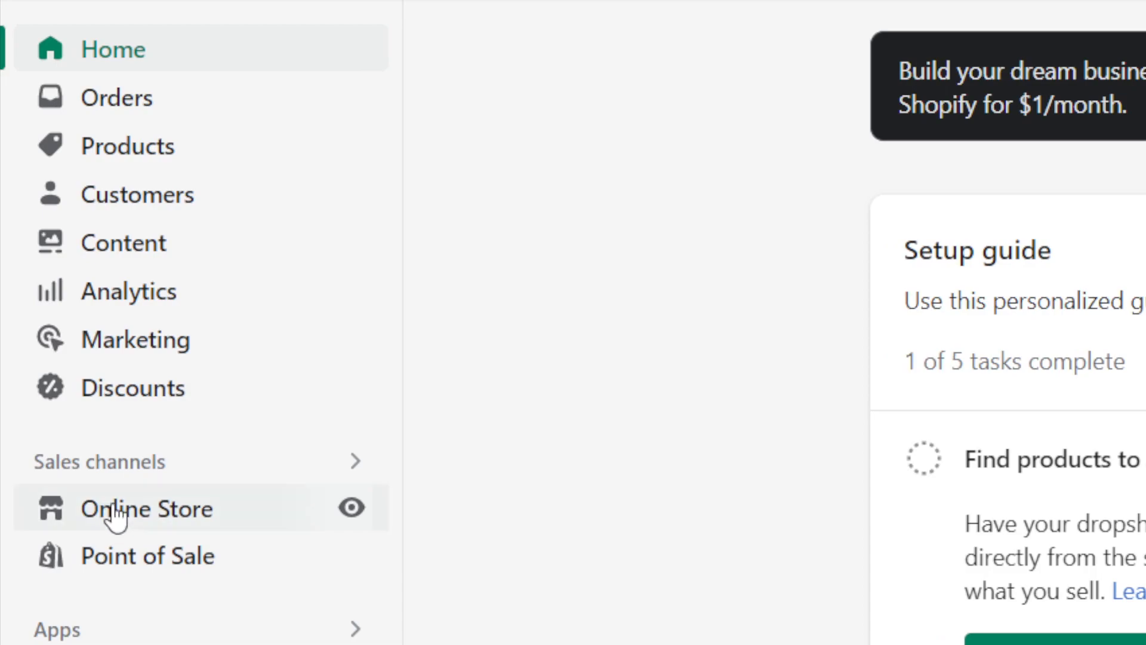
- Go to the Online Store sales channel and open its Preferences page
click(146, 507)
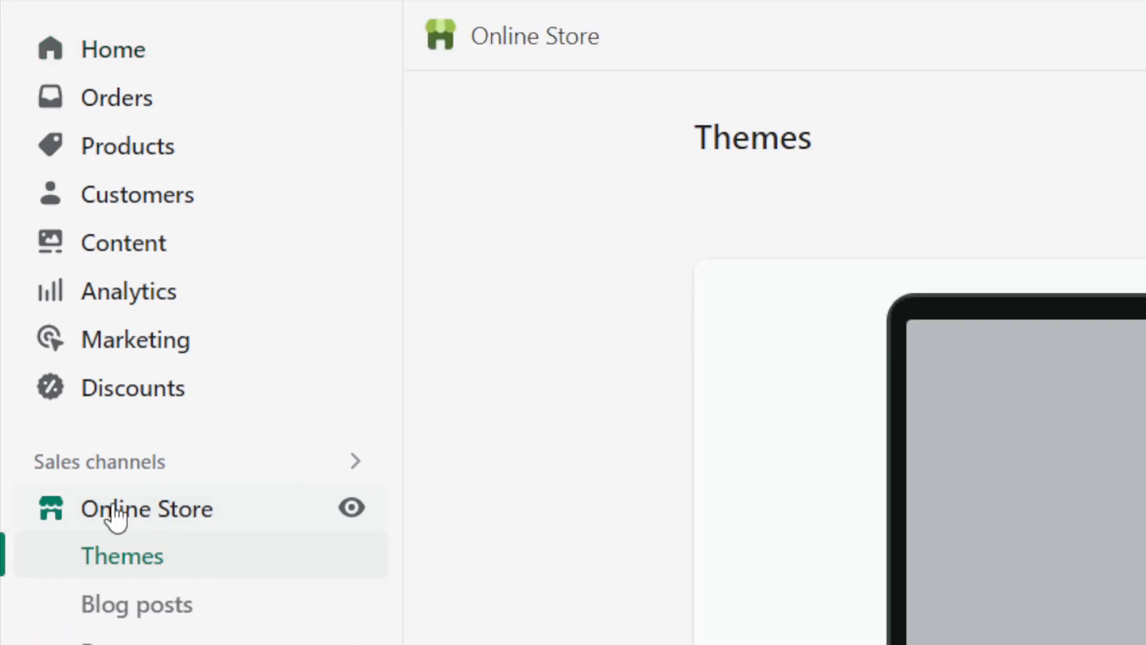
scroll(down, 3)
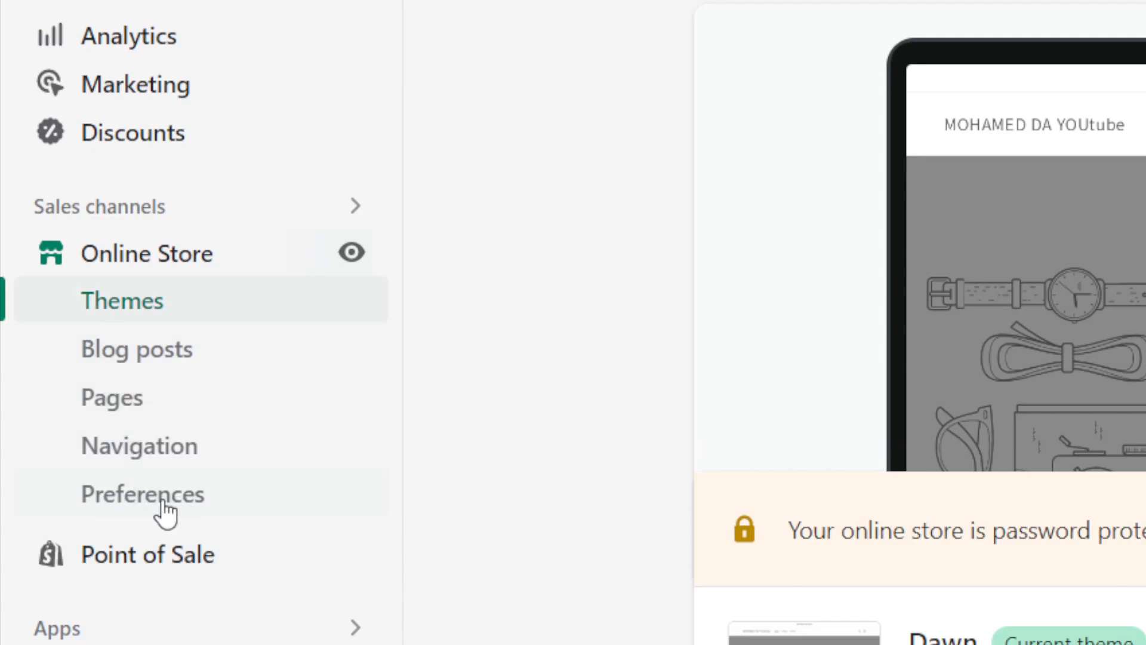
click(143, 494)
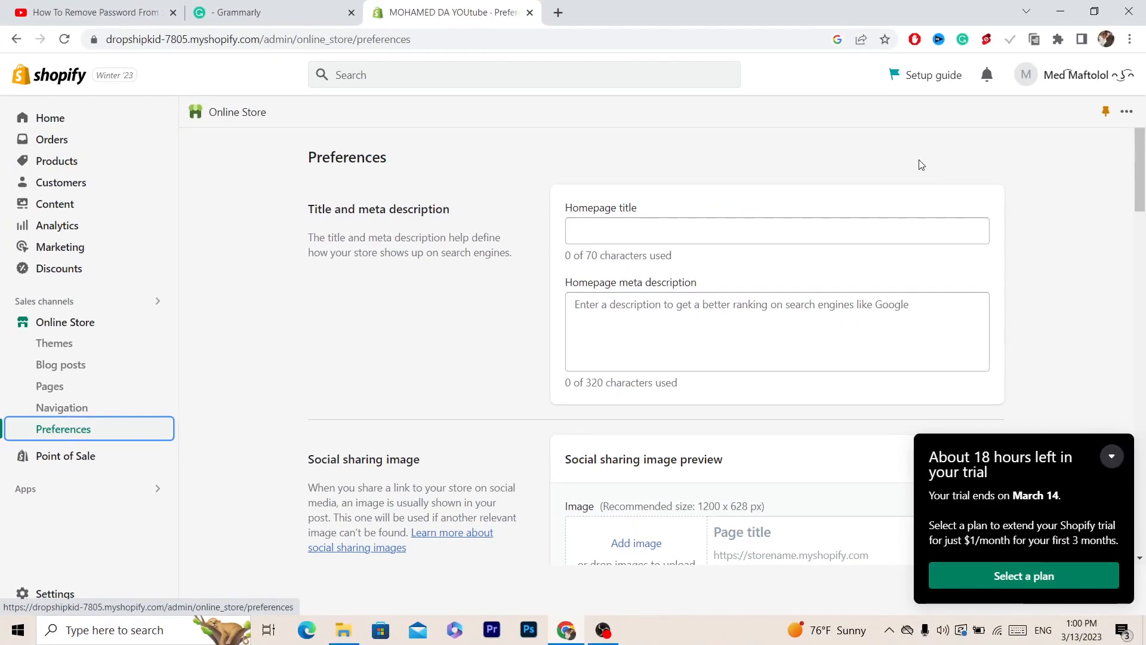
- Scroll down to Password protection and collapse the trial-ending notice
scroll(down, 3)
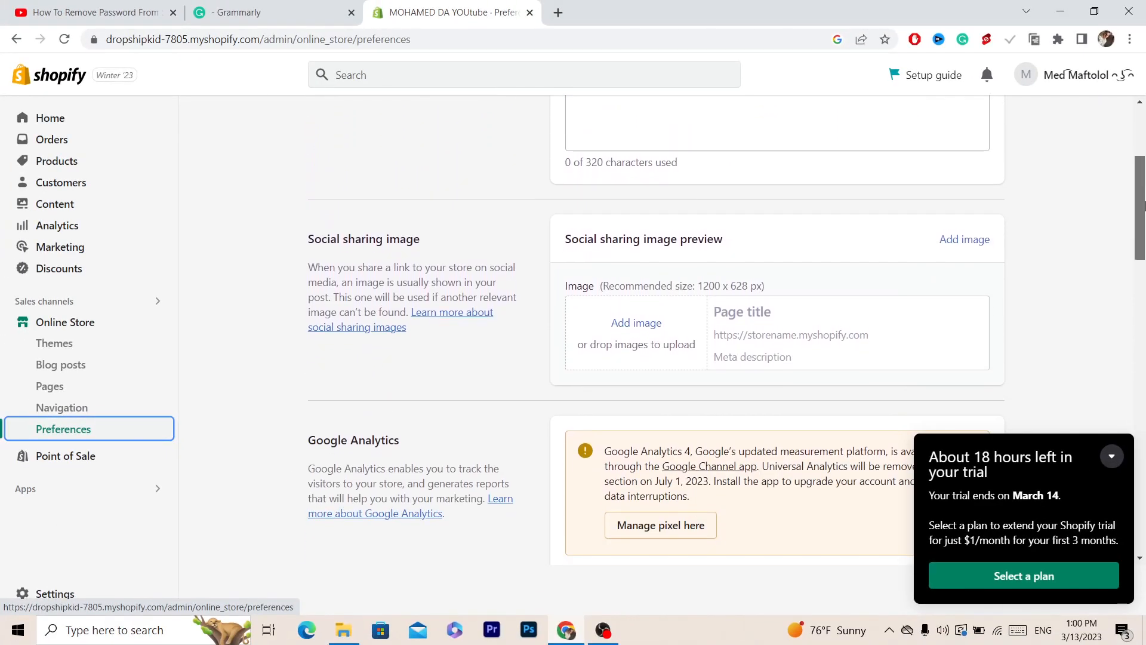
scroll(down, 3)
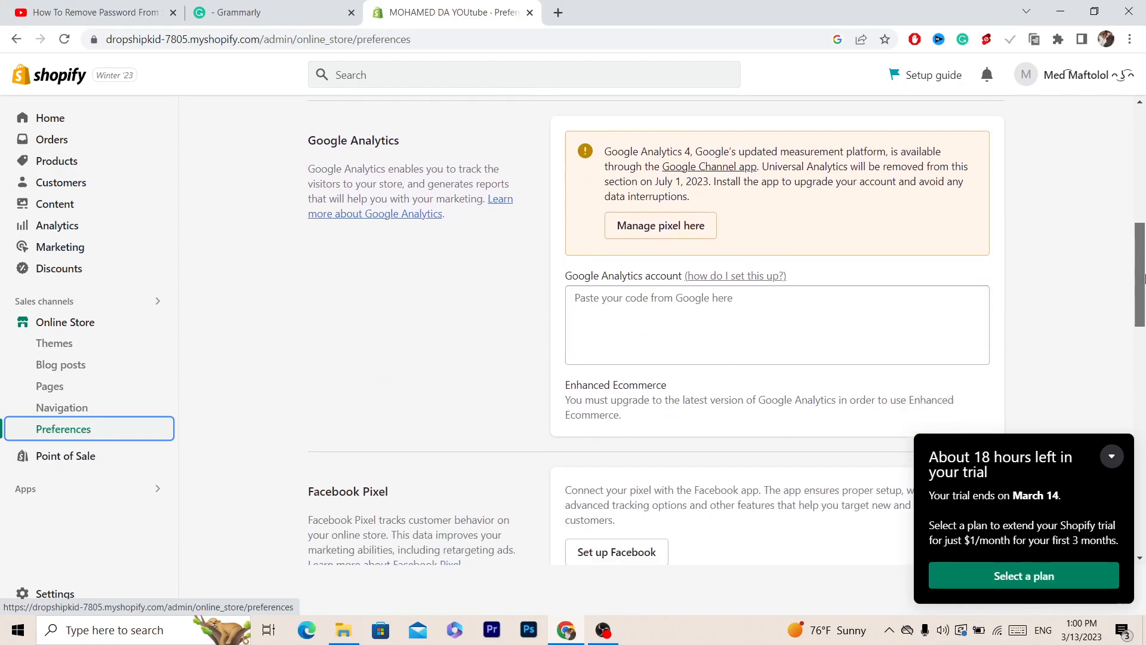
scroll(down, 3)
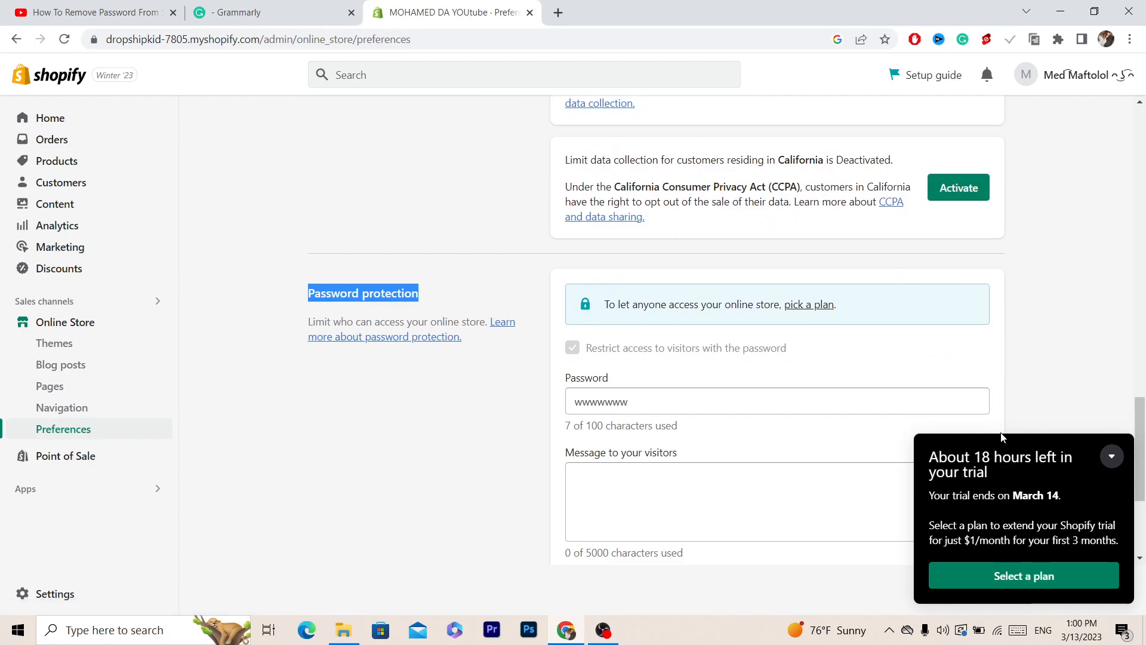
click(1111, 456)
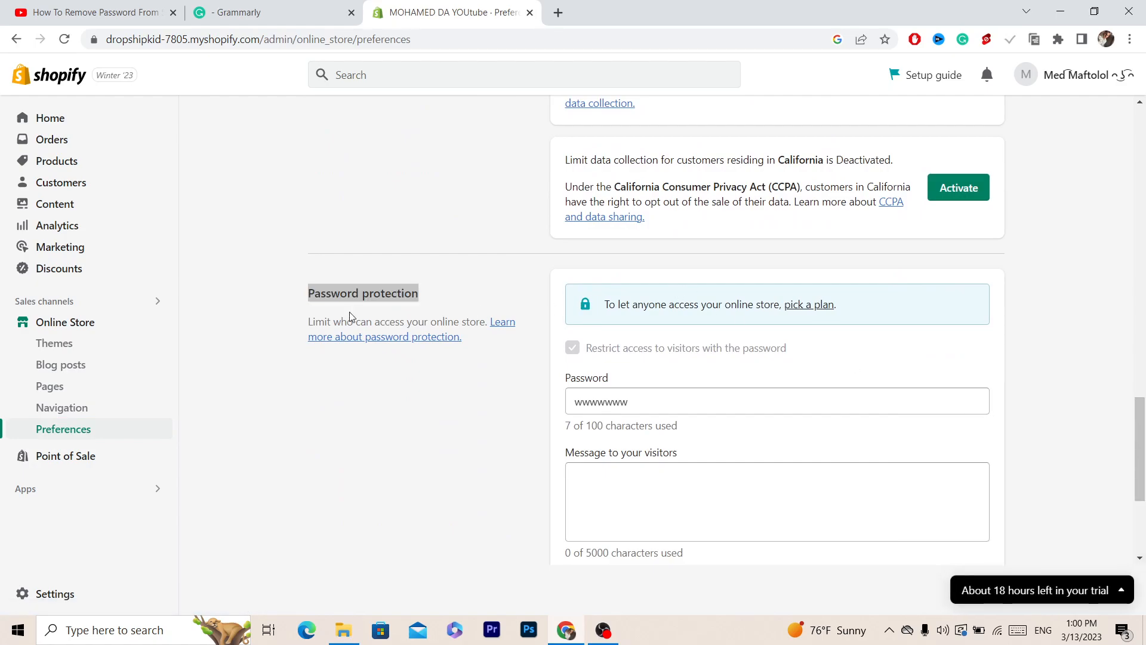
double_click(335, 293)
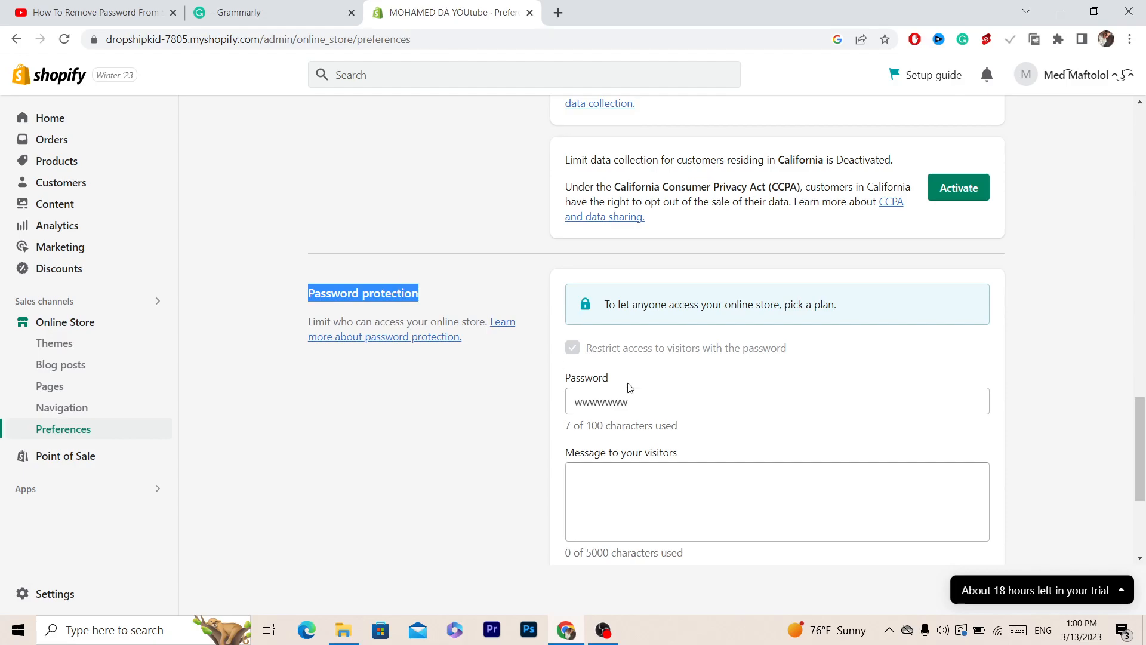
mouse_move(503, 329)
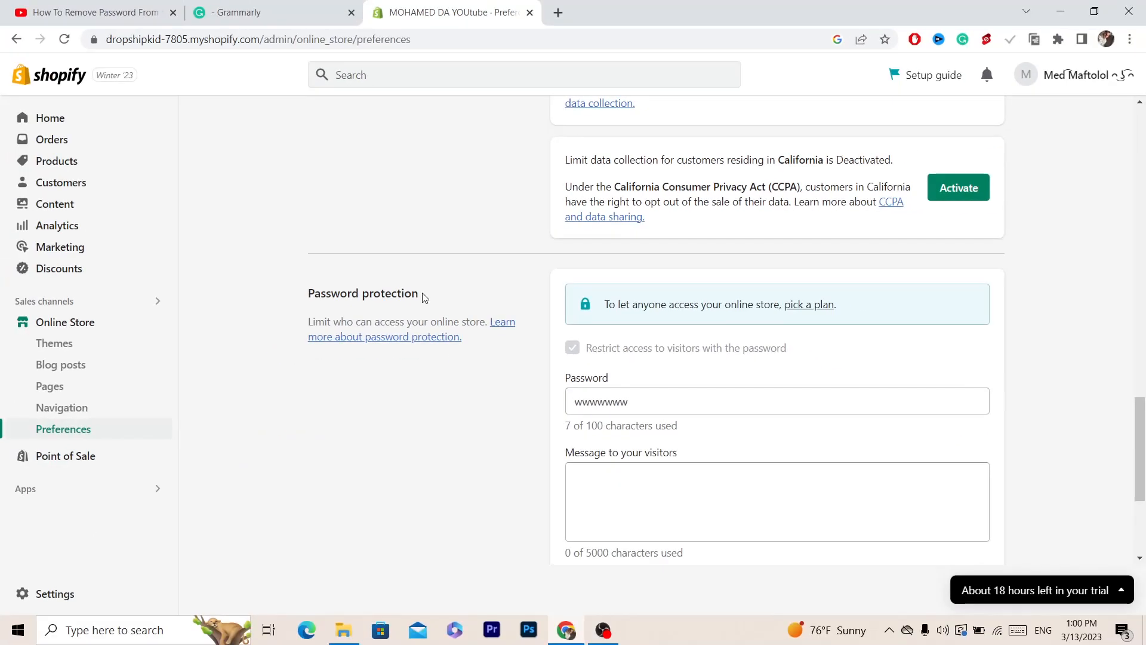
double_click(362, 293)
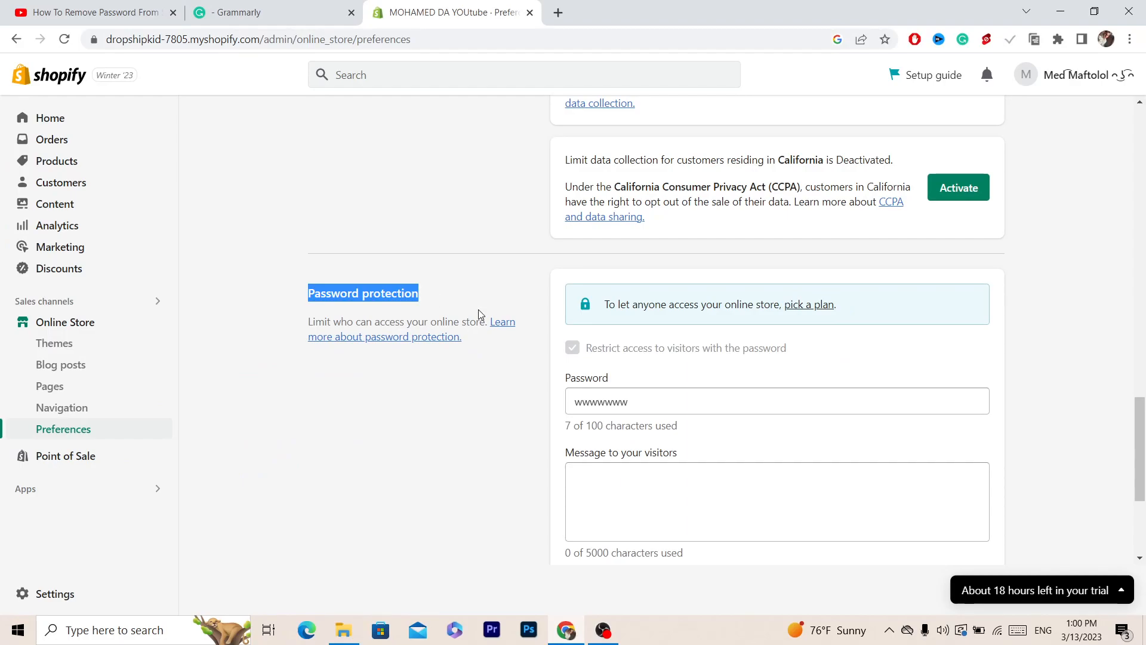
mouse_move(427, 296)
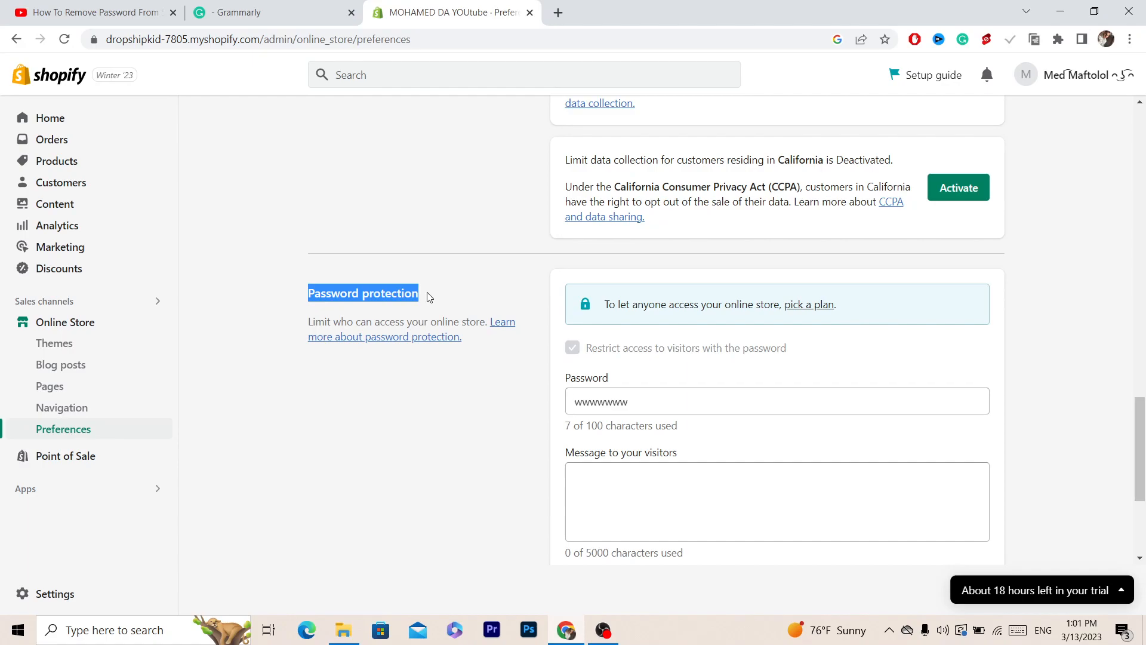
click(412, 300)
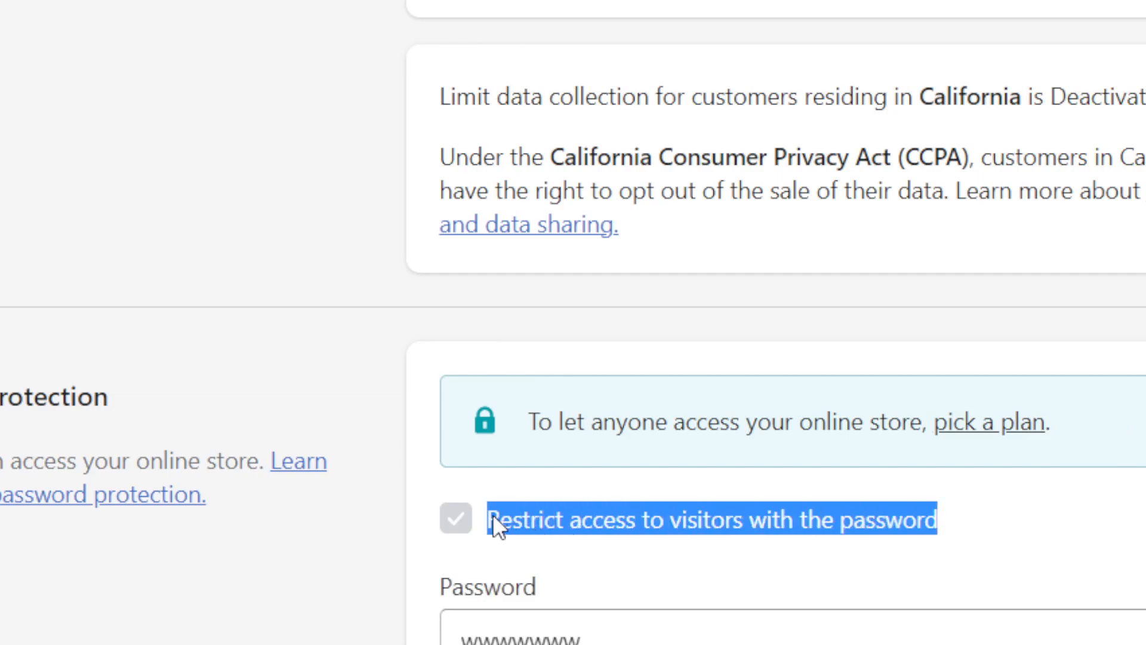
mouse_move(494, 526)
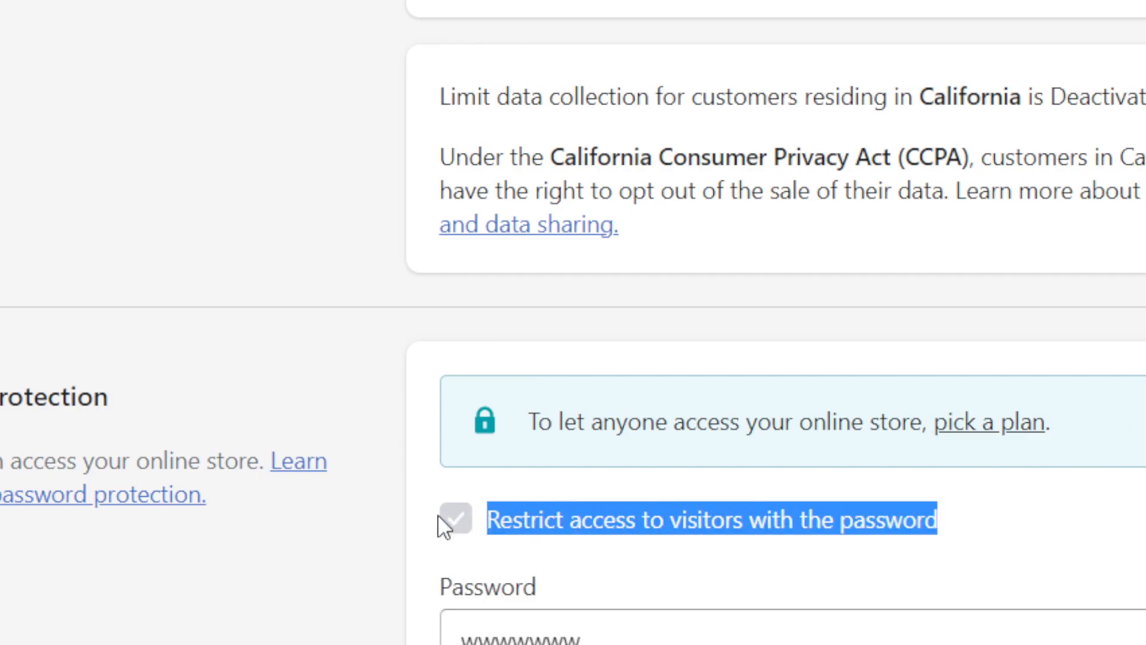
- Try unchecking restrict-access, then enter 'ss' as the homepage meta description
click(456, 521)
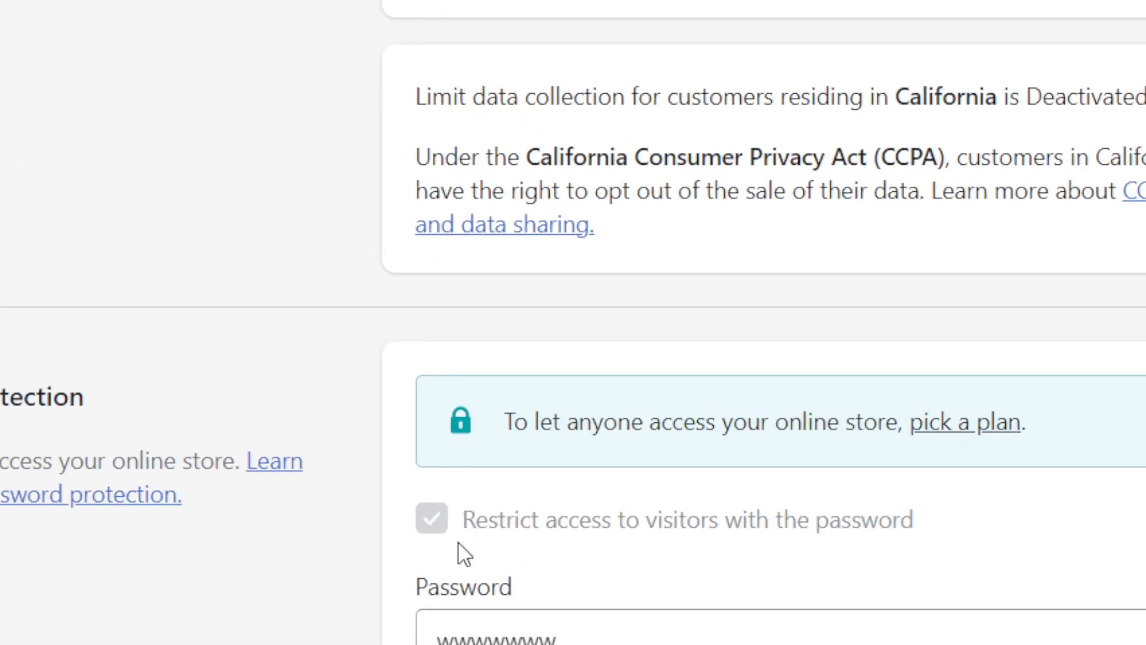
click(431, 519)
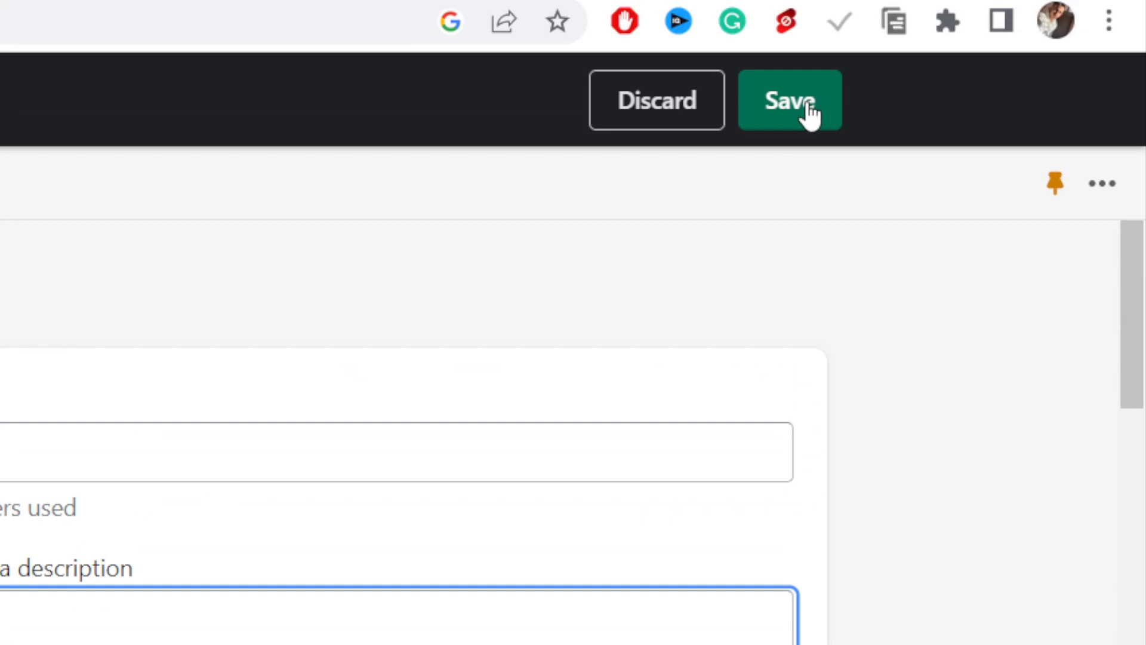
text(ss)
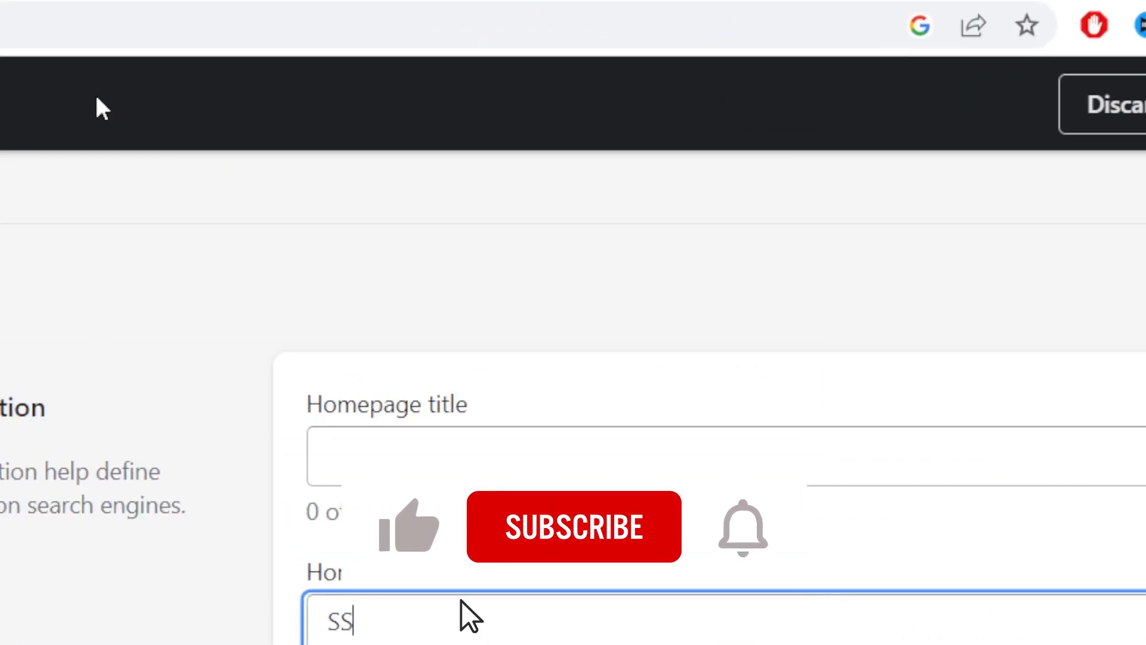
click(573, 527)
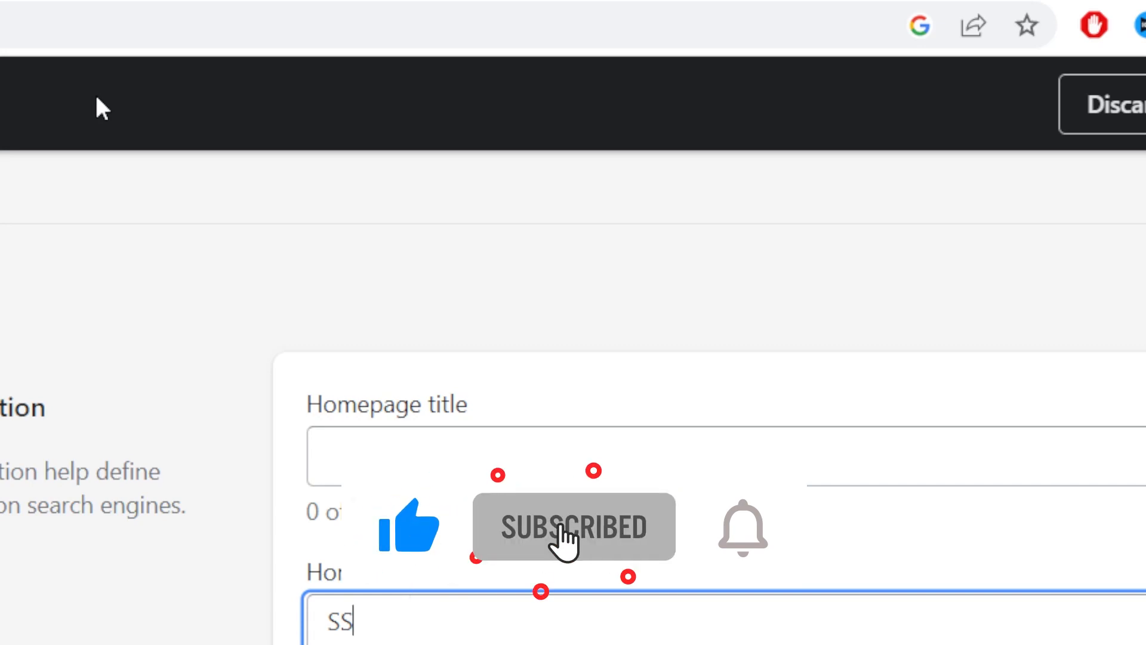